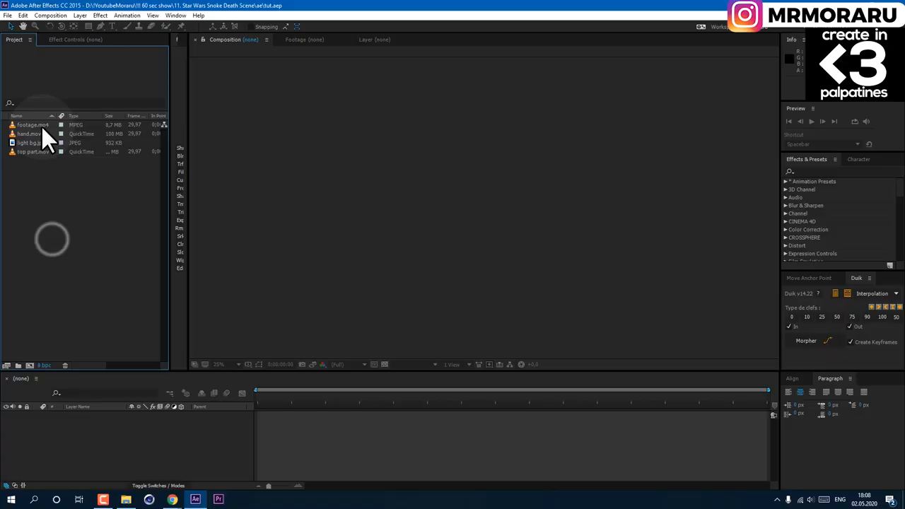
Step: Open footage.mp4 in the Footage viewer and scrub through the seated person clip
double_click(34, 124)
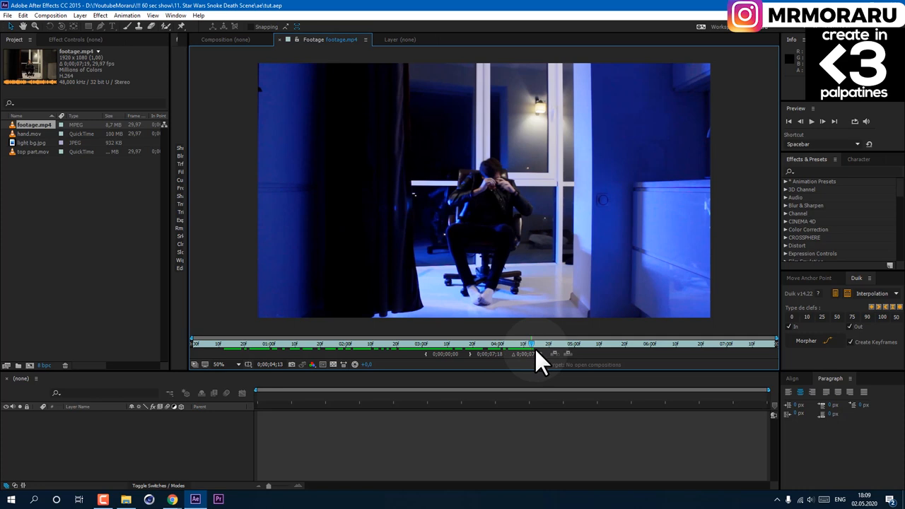
drag(532, 344, 573, 344)
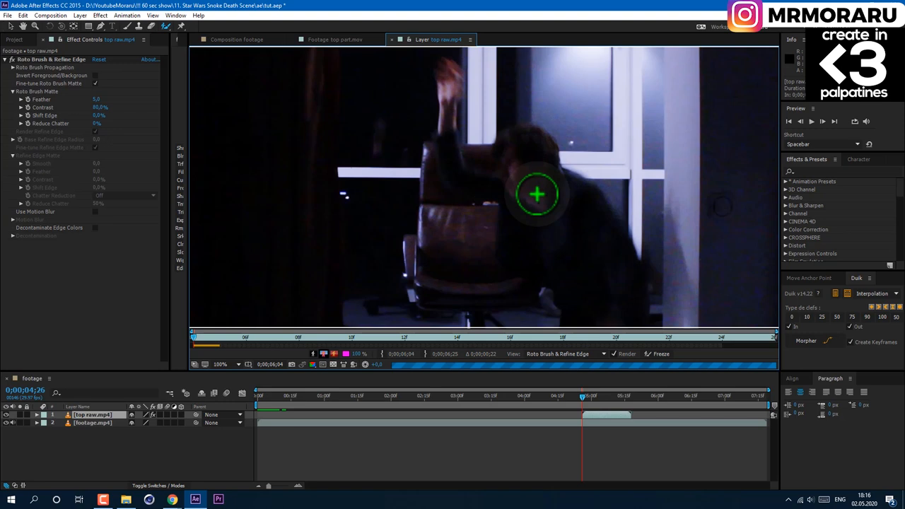
Step: Roto-brush the falling person in top raw.mp4, subtract the chair, and freeze the matte
drag(537, 194, 495, 84)
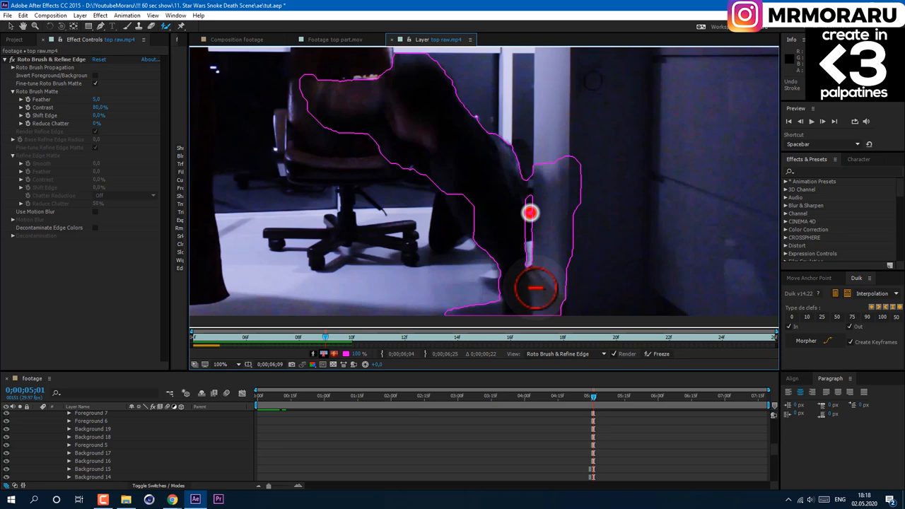
click(659, 354)
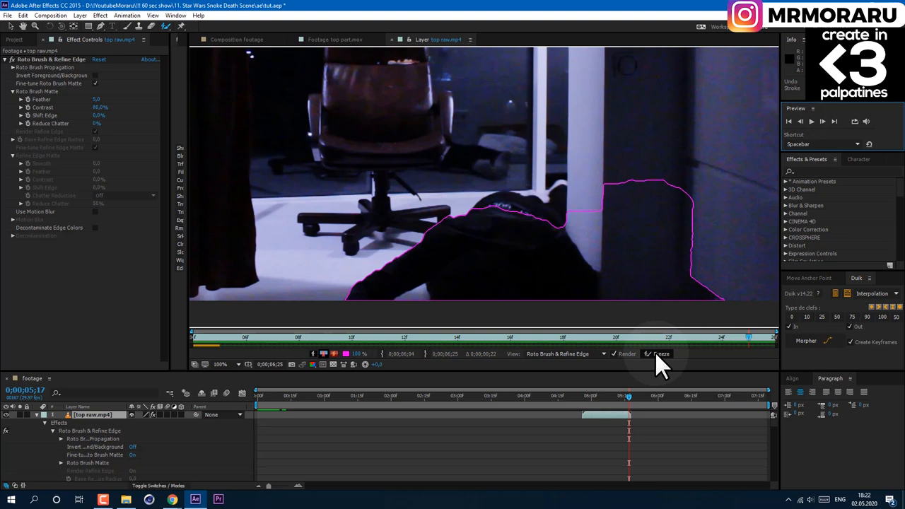
click(659, 353)
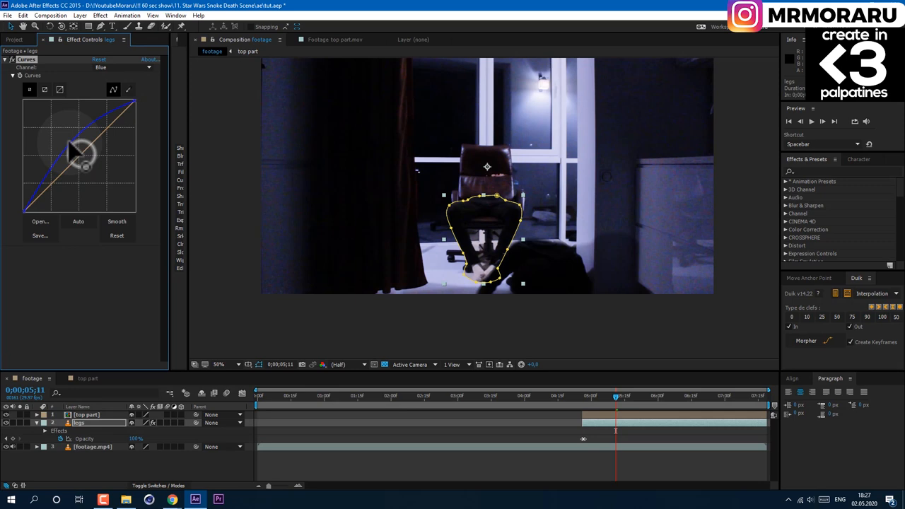
Step: Raise the Blue channel in the legs layer's Curves effect
click(102, 68)
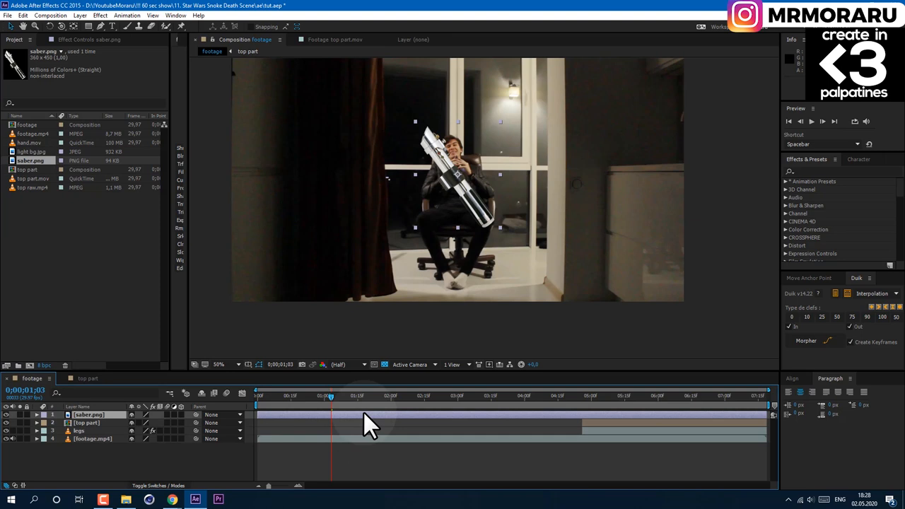
Step: Flip the saber.png layer horizontally through Transform > Flip Horizontal
right_click(371, 424)
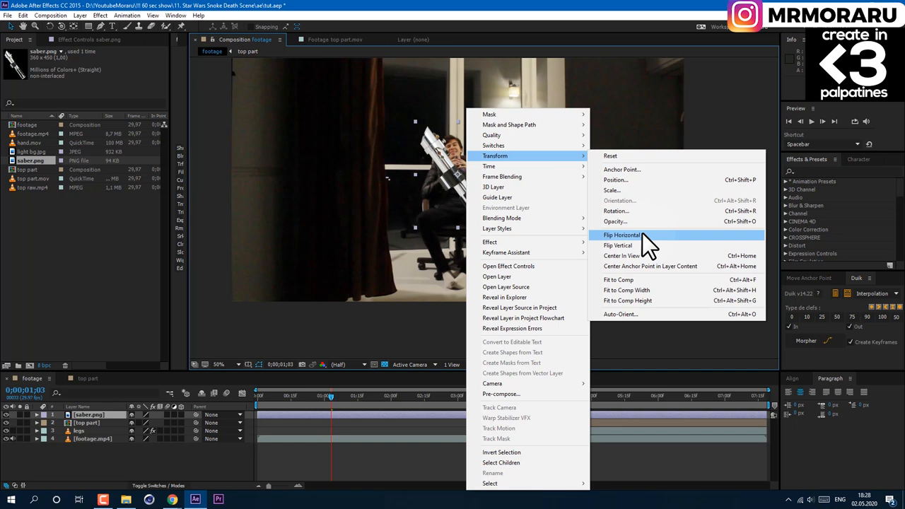
click(623, 234)
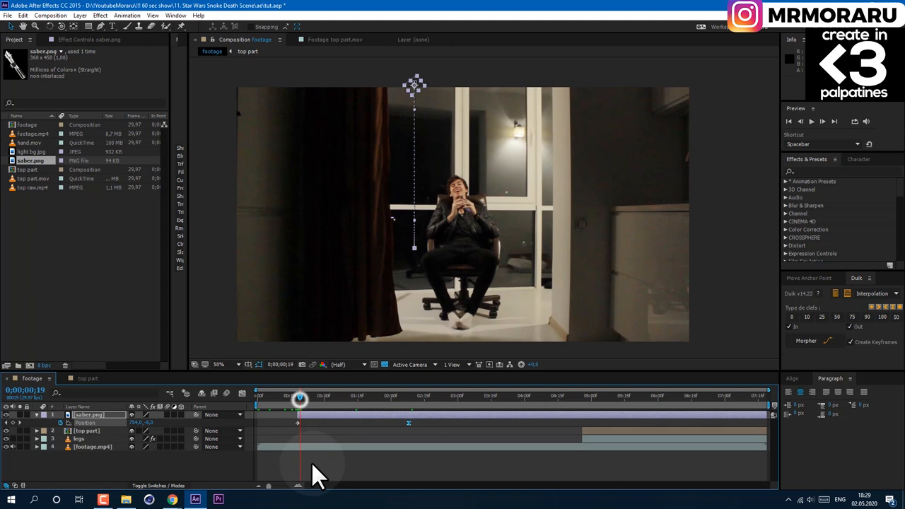
click(80, 14)
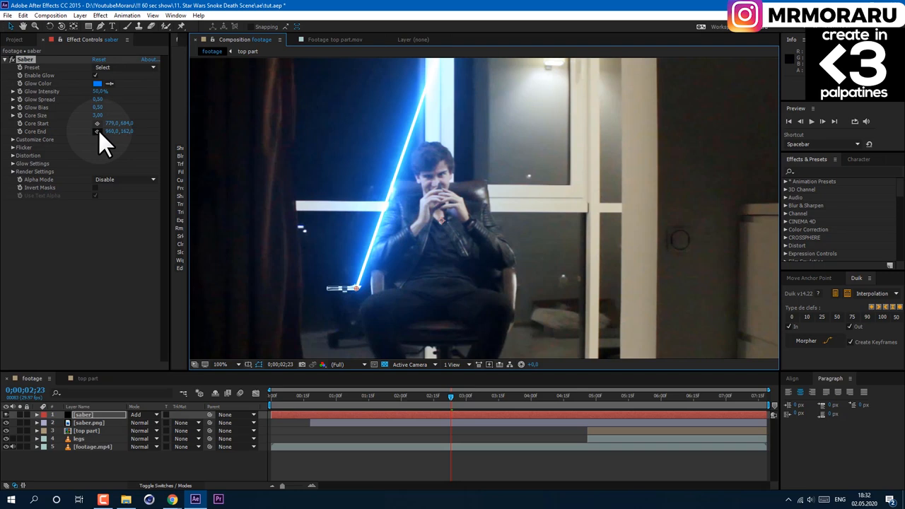
Step: Adjust the saber beam's end point, reveal Customize Core, and scrub to check the blade
drag(120, 132, 131, 131)
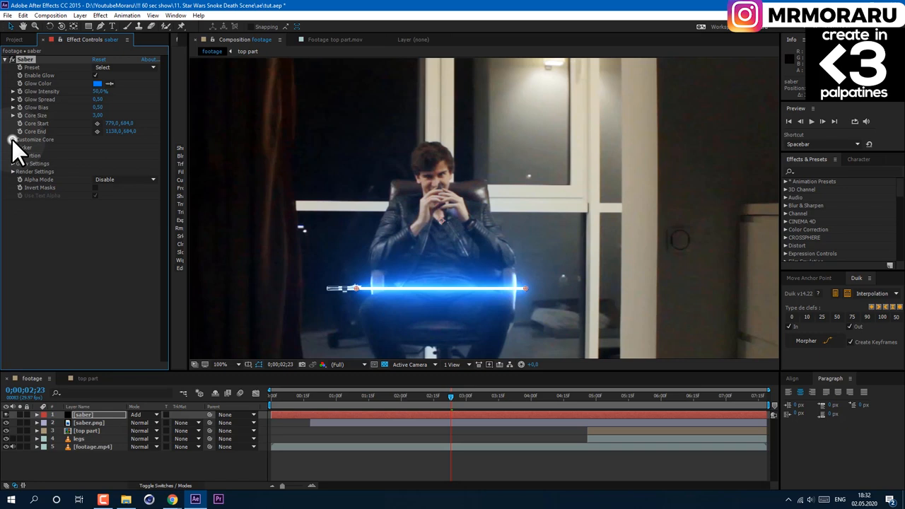
click(13, 139)
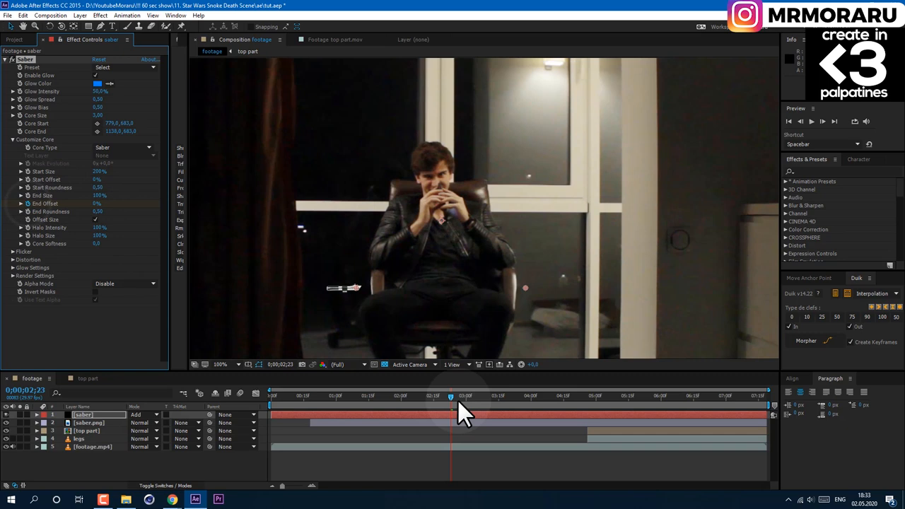
drag(450, 396, 465, 396)
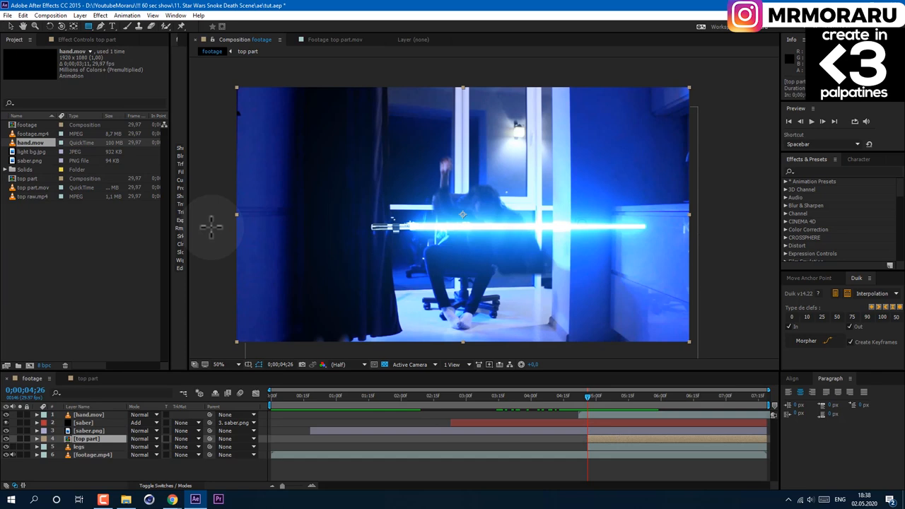
Step: Select the hand.mov layer in the timeline to fit it into the shot
click(37, 439)
text(flare)
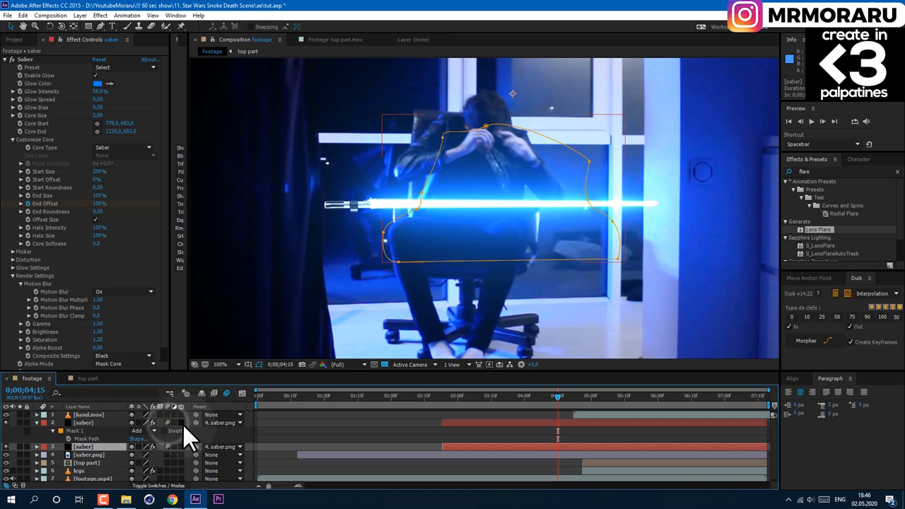
Step: Preview the masked saber passing through the seated body with Spacebar
key(space)
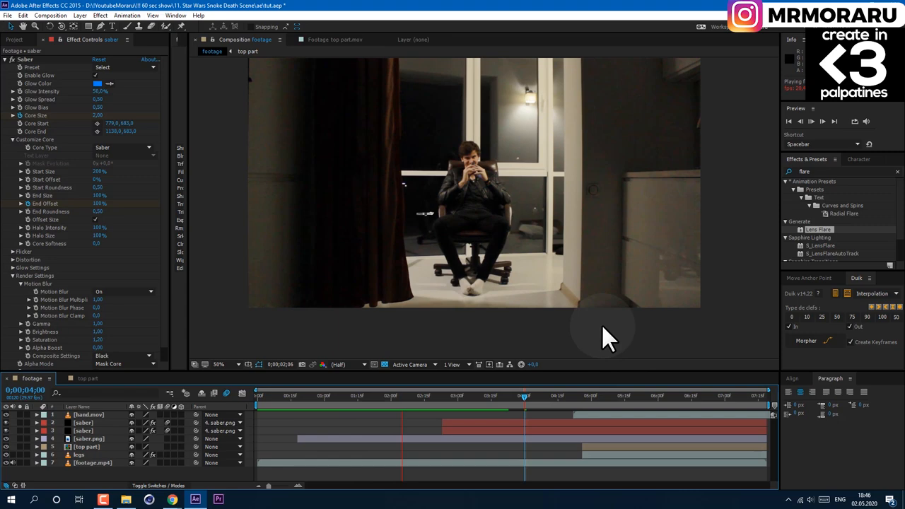
click(80, 15)
text(fast)
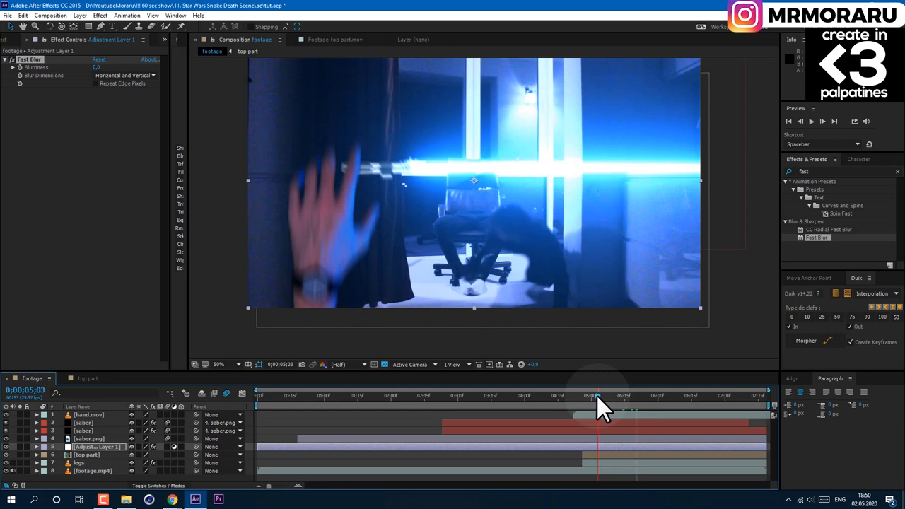
Step: Scrub the timeline to check the animated Fast Blur around the grabbing hand
drag(594, 396, 615, 395)
text(curve)
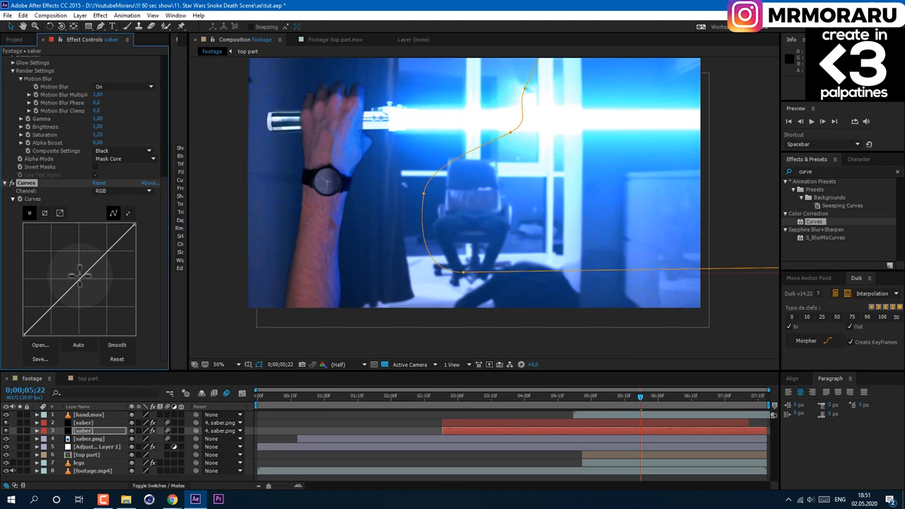
Step: Drag the saber layer's Curves graph to adjust its tonal curve
drag(80, 276, 80, 325)
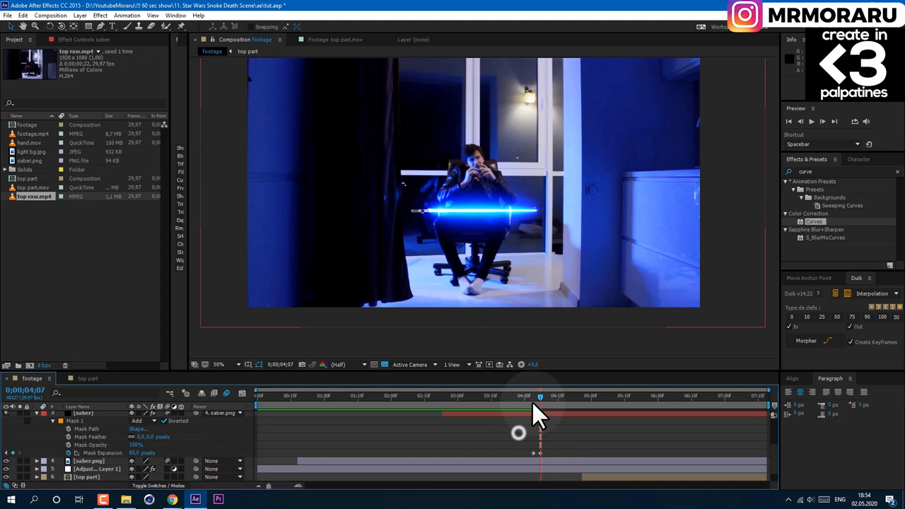
Step: Finish keyframing the saber copy's Mask Expansion at 88 px
click(80, 15)
text(saber)
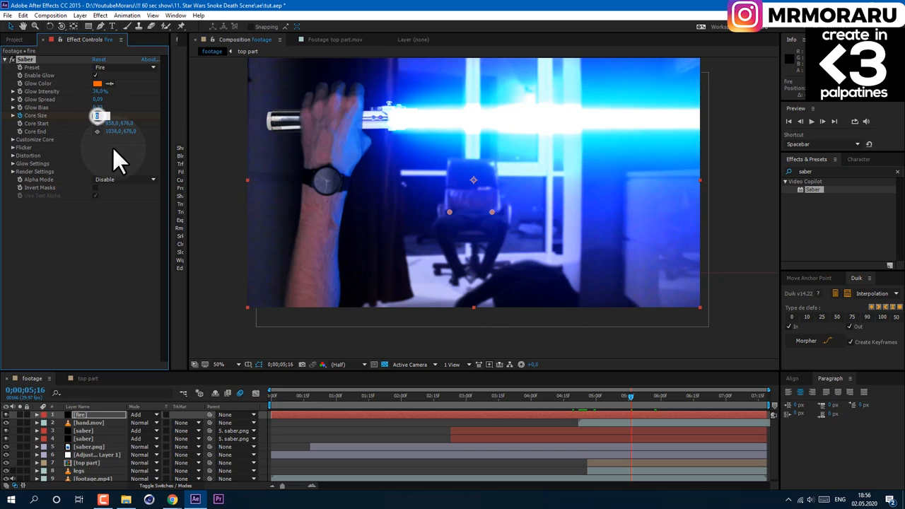
Step: Move the orange Fire-preset 'fire' saber layer just beneath Adjustment Layer 1
click(97, 446)
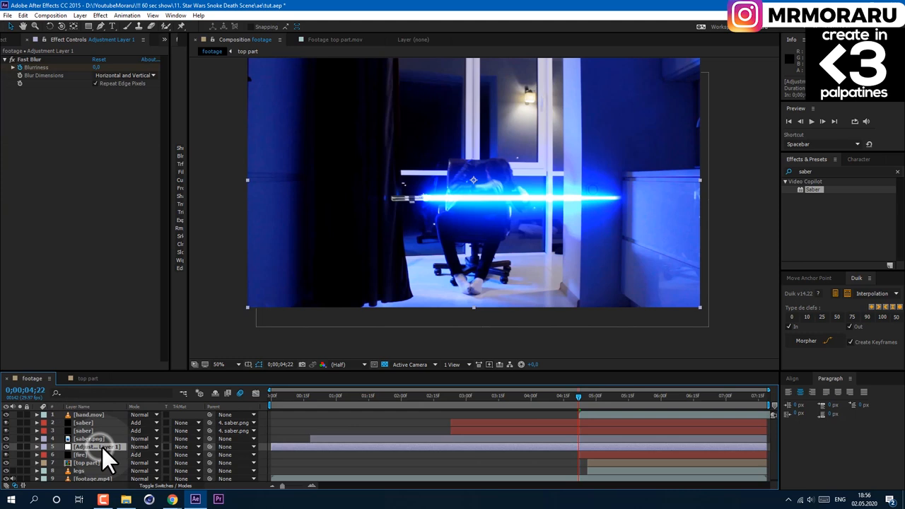